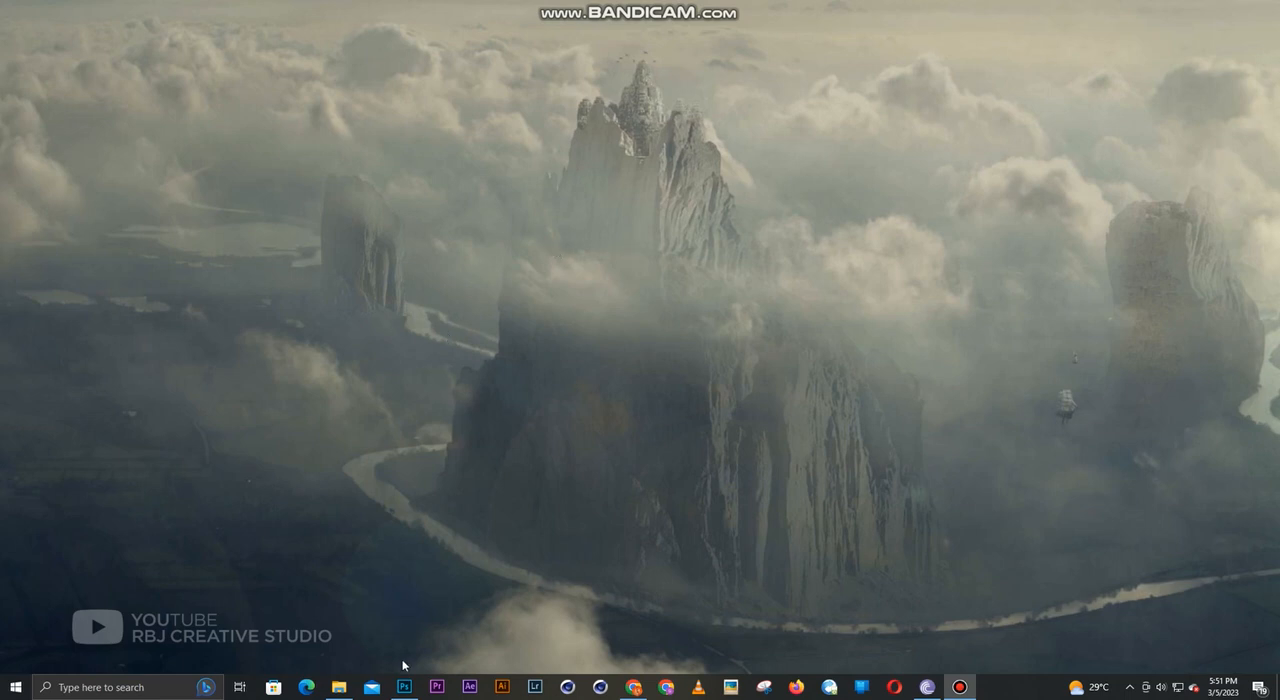
Step: Bring the Photoshop window with the portrait artwork to the front from the taskbar
click(404, 688)
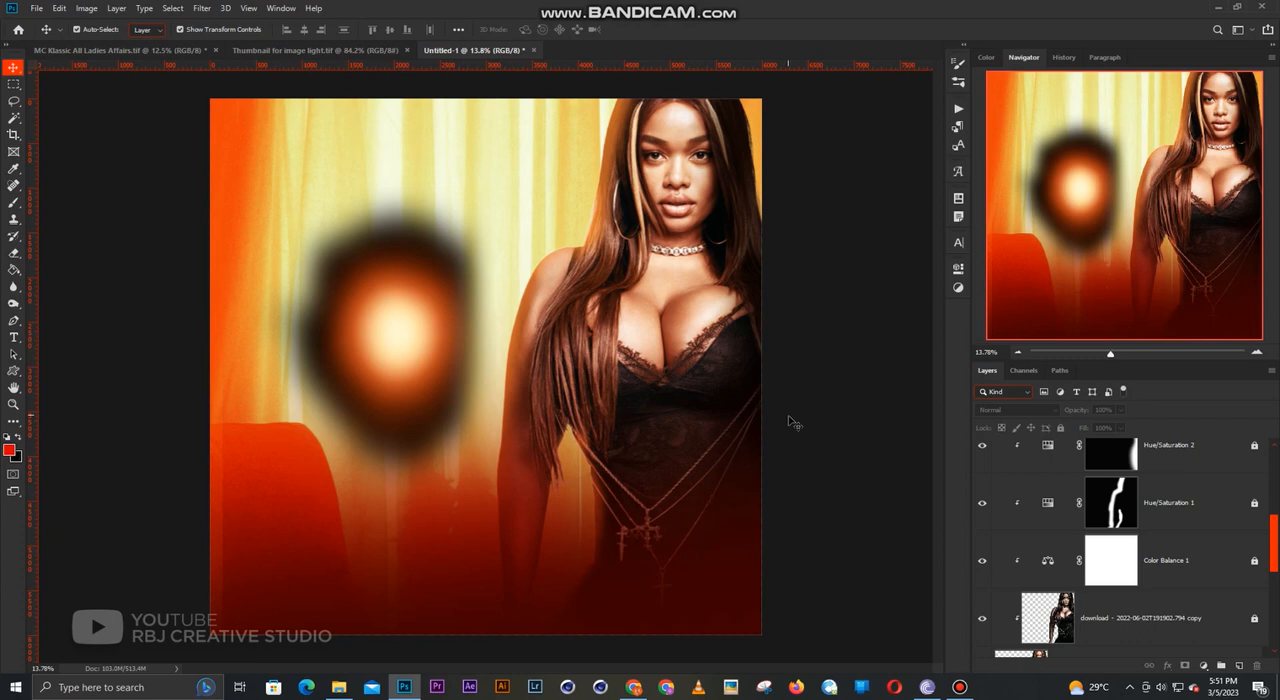
mouse_move(792, 422)
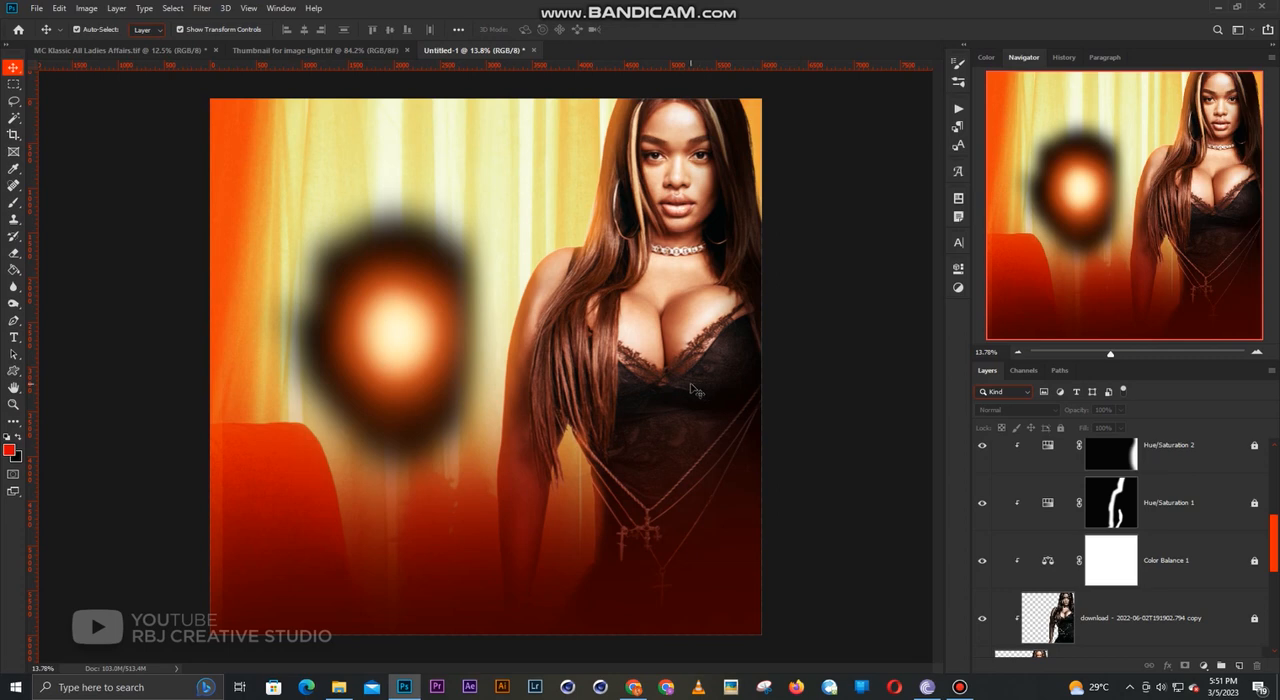
mouse_move(570, 304)
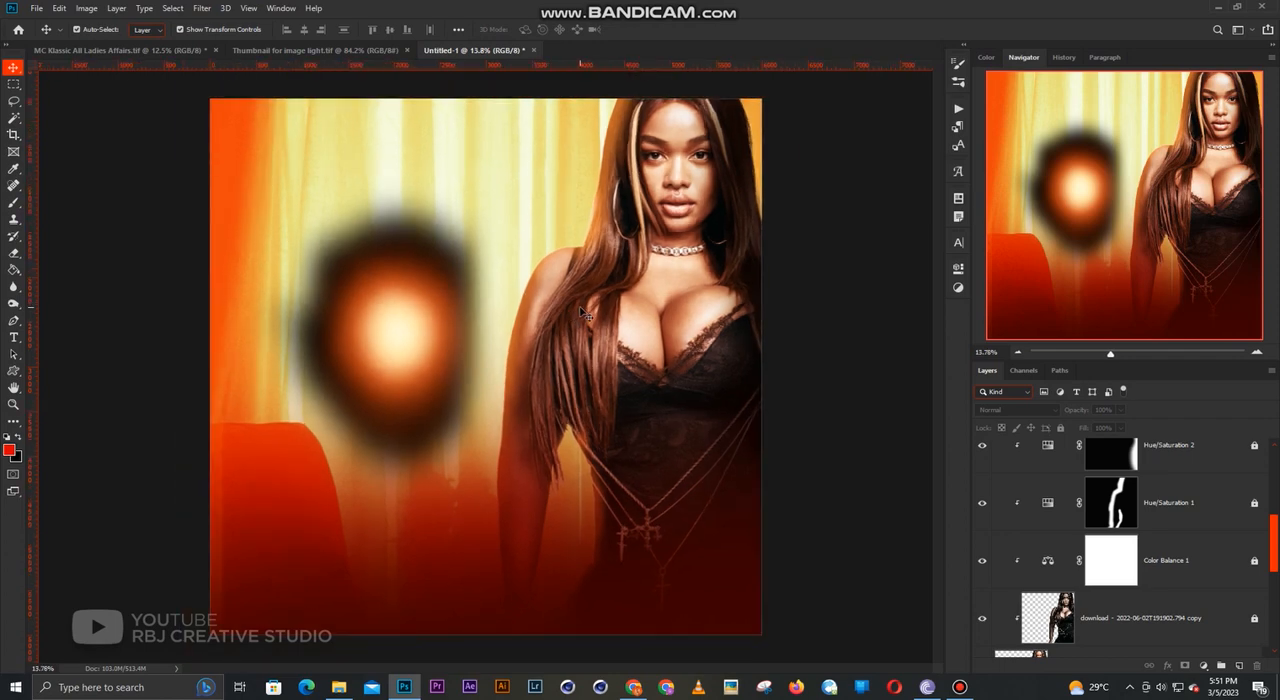
mouse_move(1078, 470)
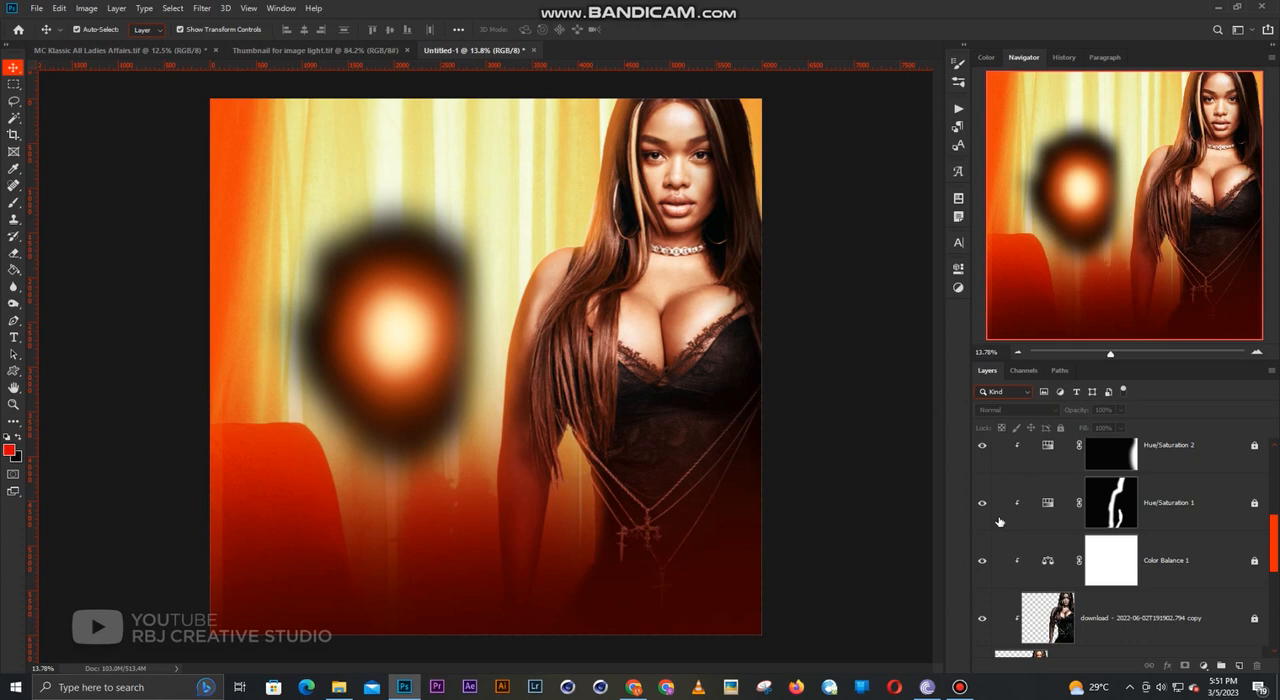
mouse_move(1012, 532)
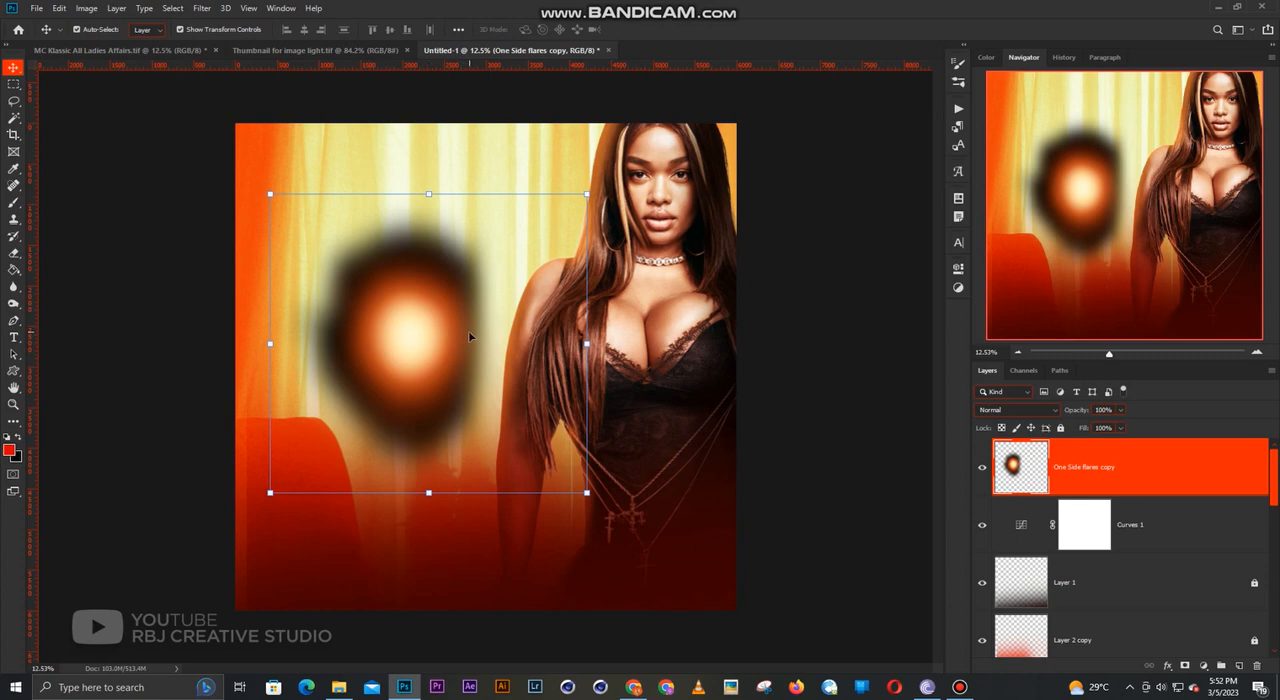
mouse_move(460, 326)
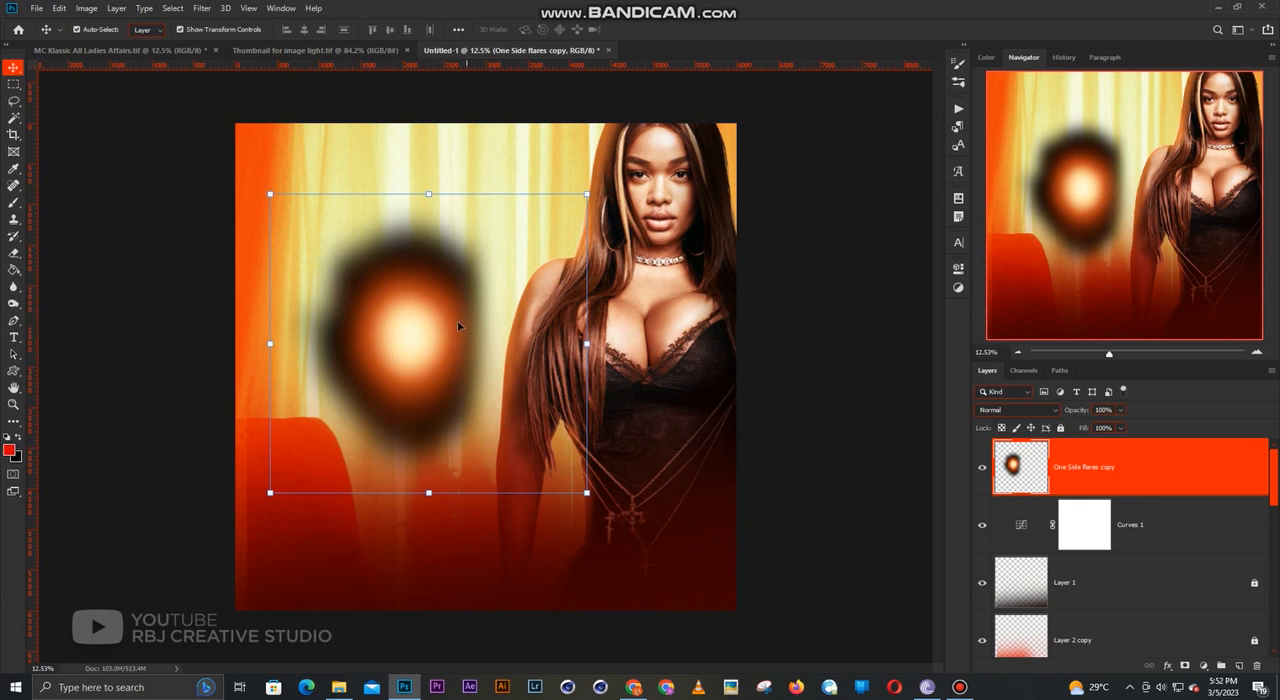
mouse_move(436, 336)
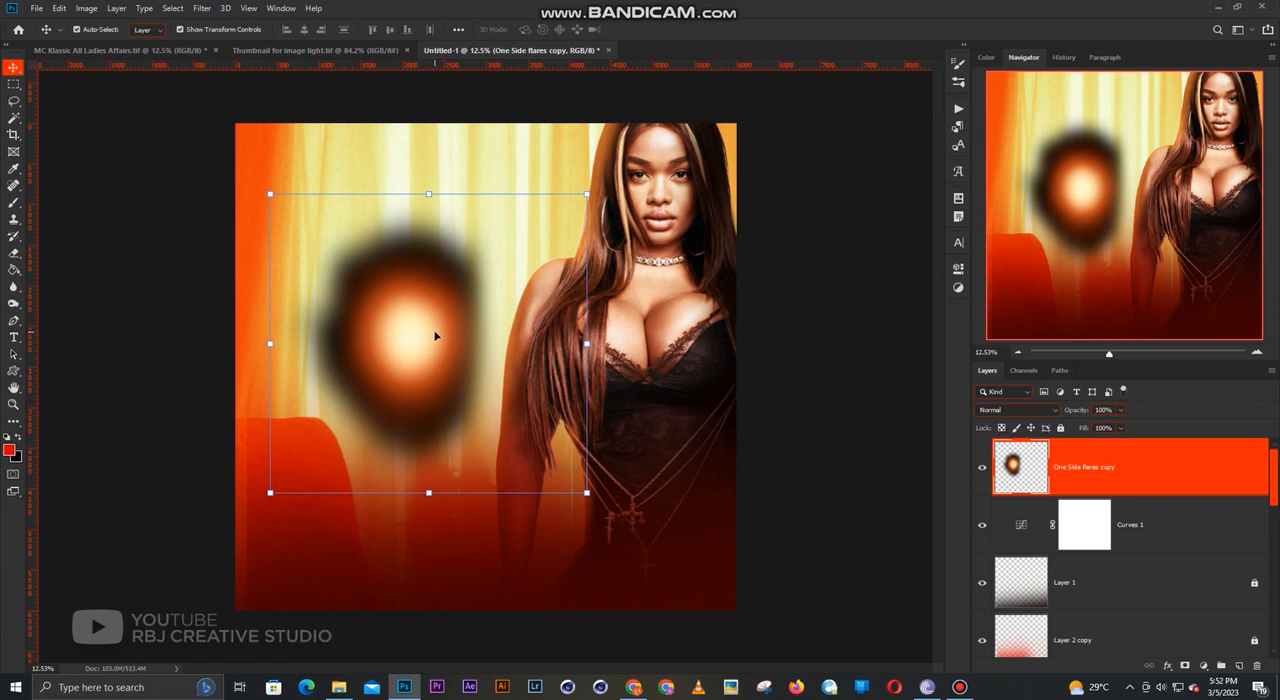
mouse_move(448, 346)
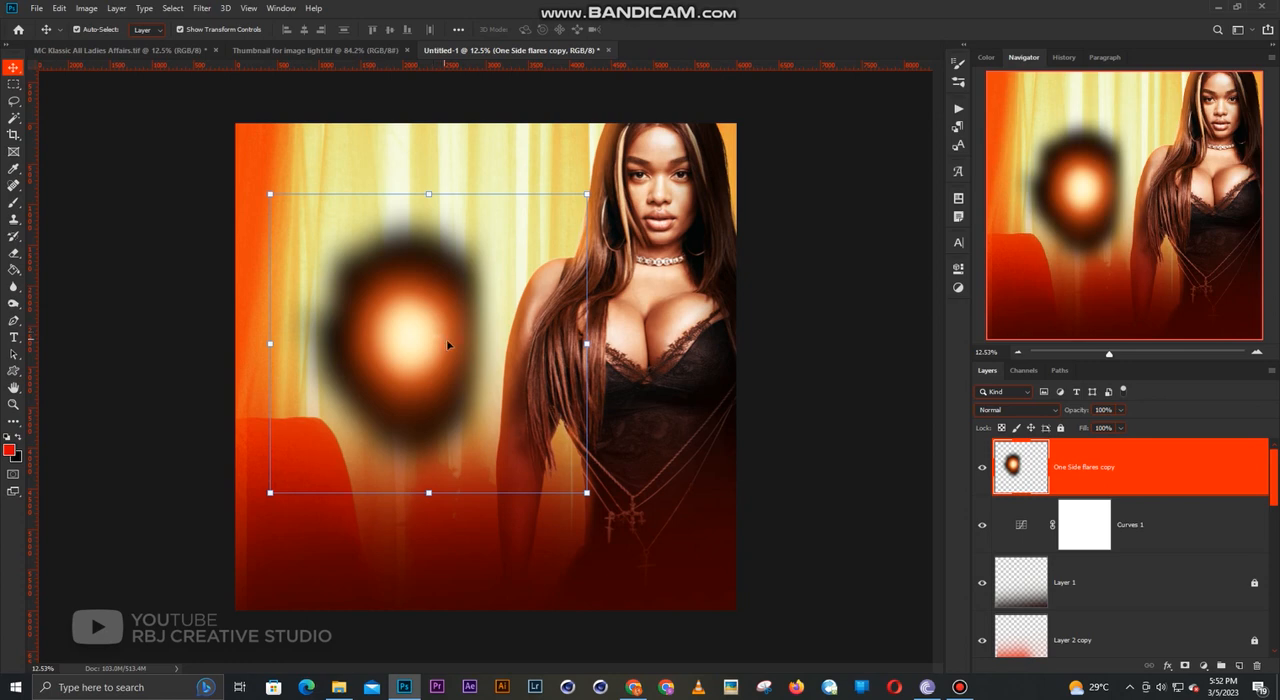
Step: Set the flare layer's blend mode to Screen after previewing Linear Burn, leaving a bright glow
click(1016, 410)
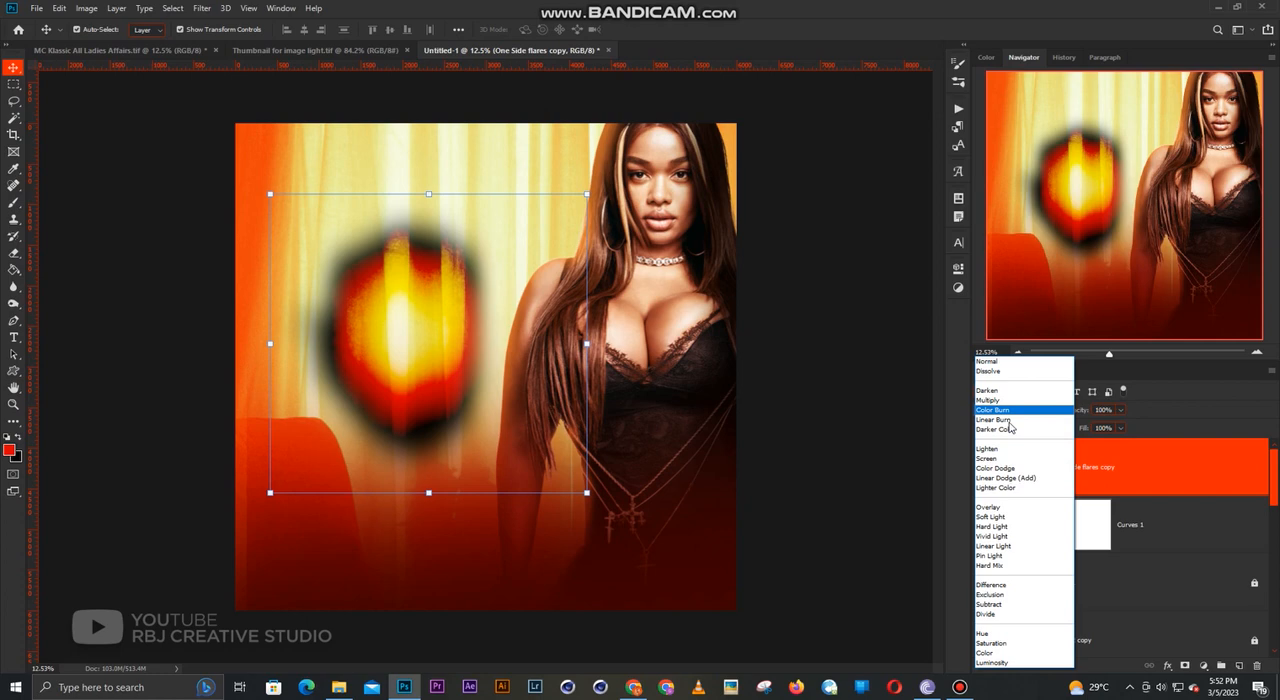
click(988, 456)
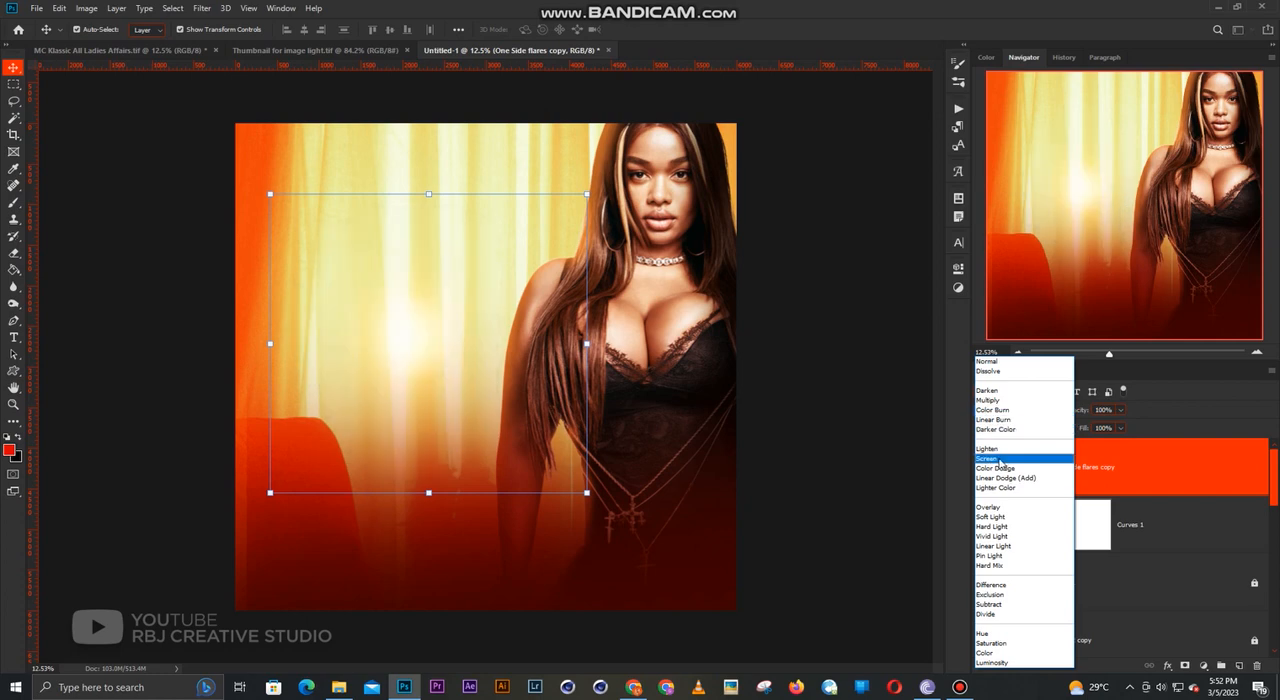
click(988, 458)
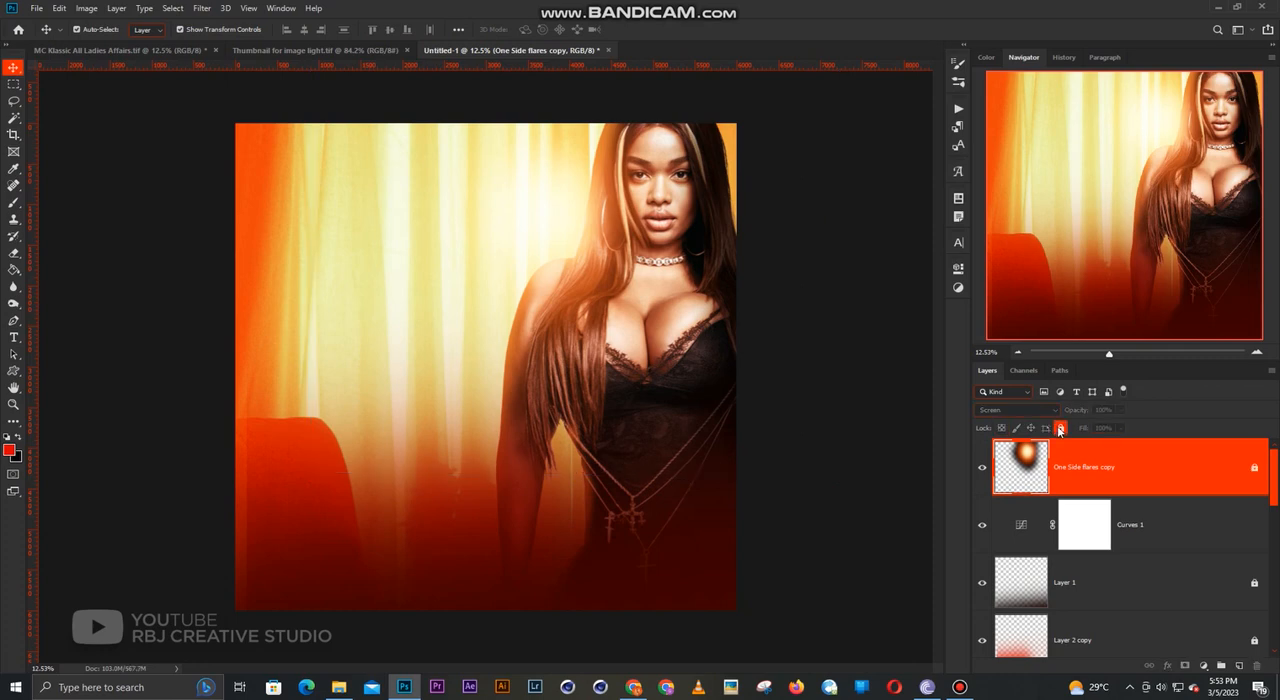
Step: Return to the Untitled-1 portrait and toggle Color Balance 1's visibility to compare
click(1060, 428)
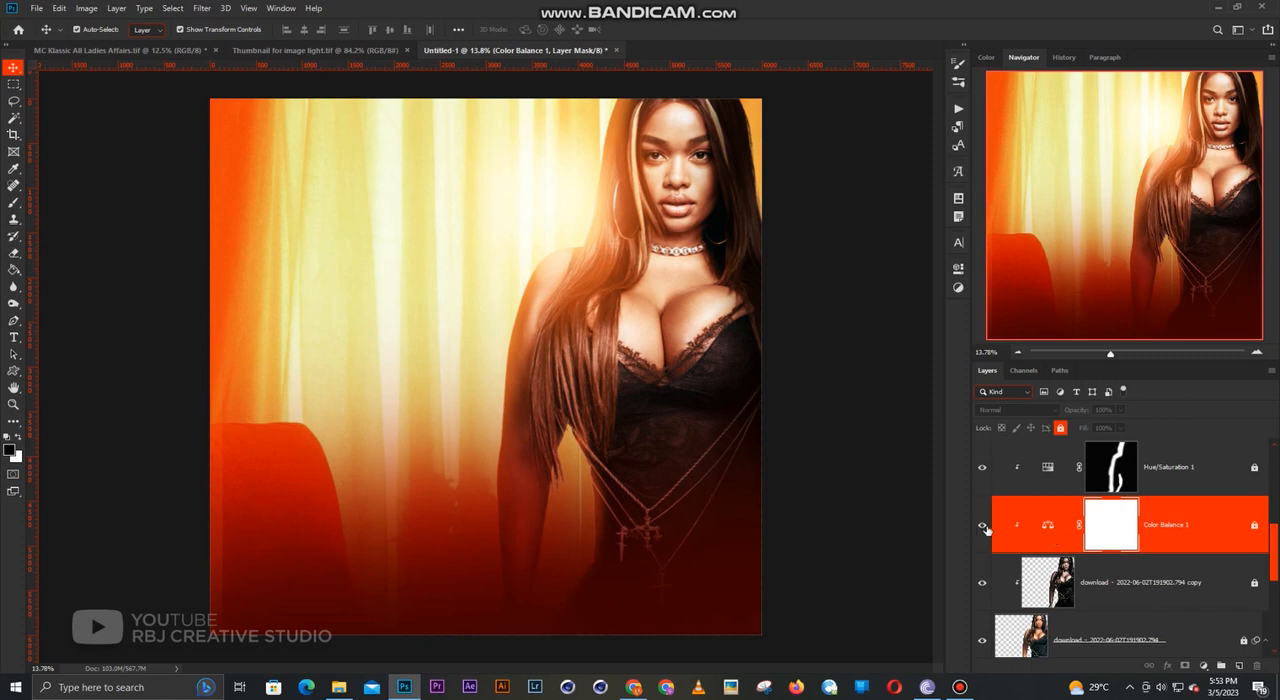
mouse_move(982, 524)
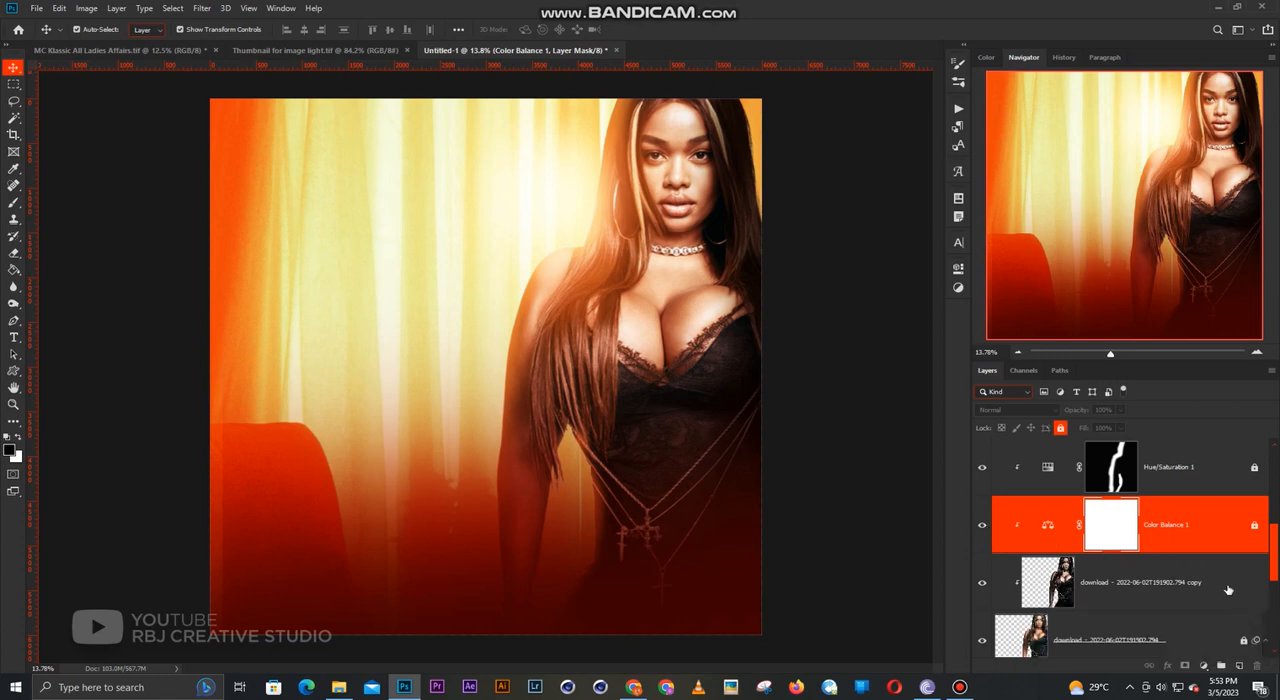
click(1140, 582)
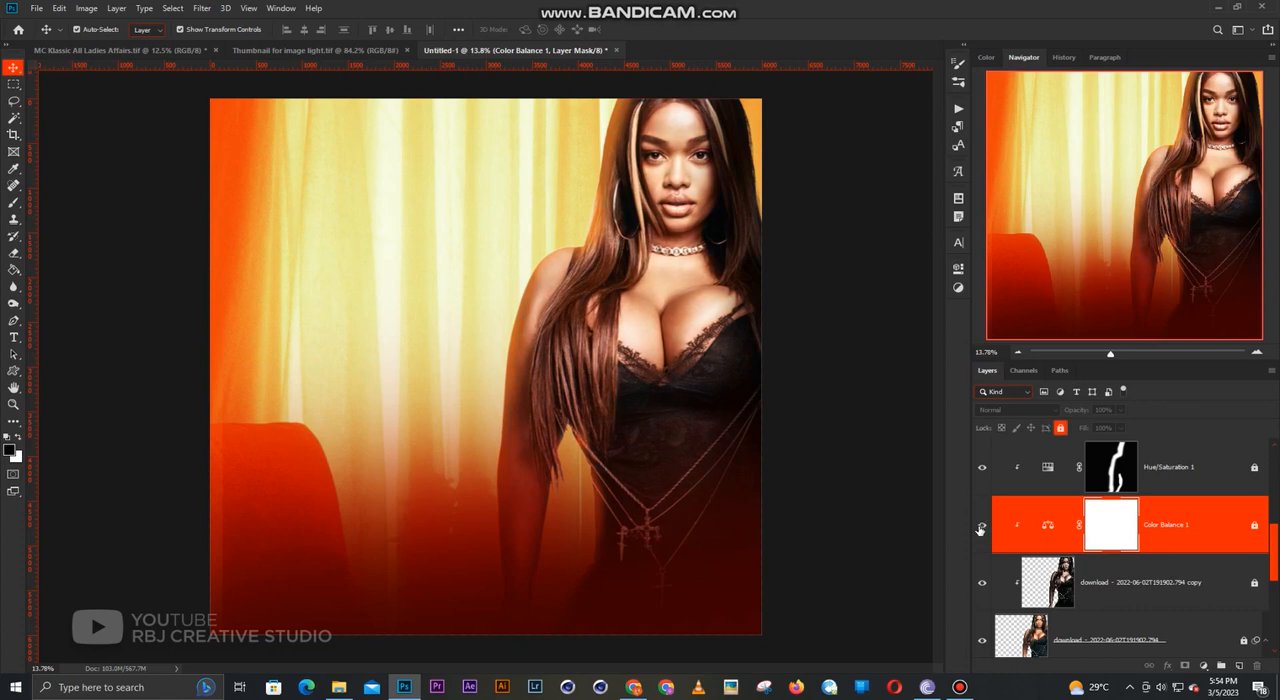
mouse_move(980, 528)
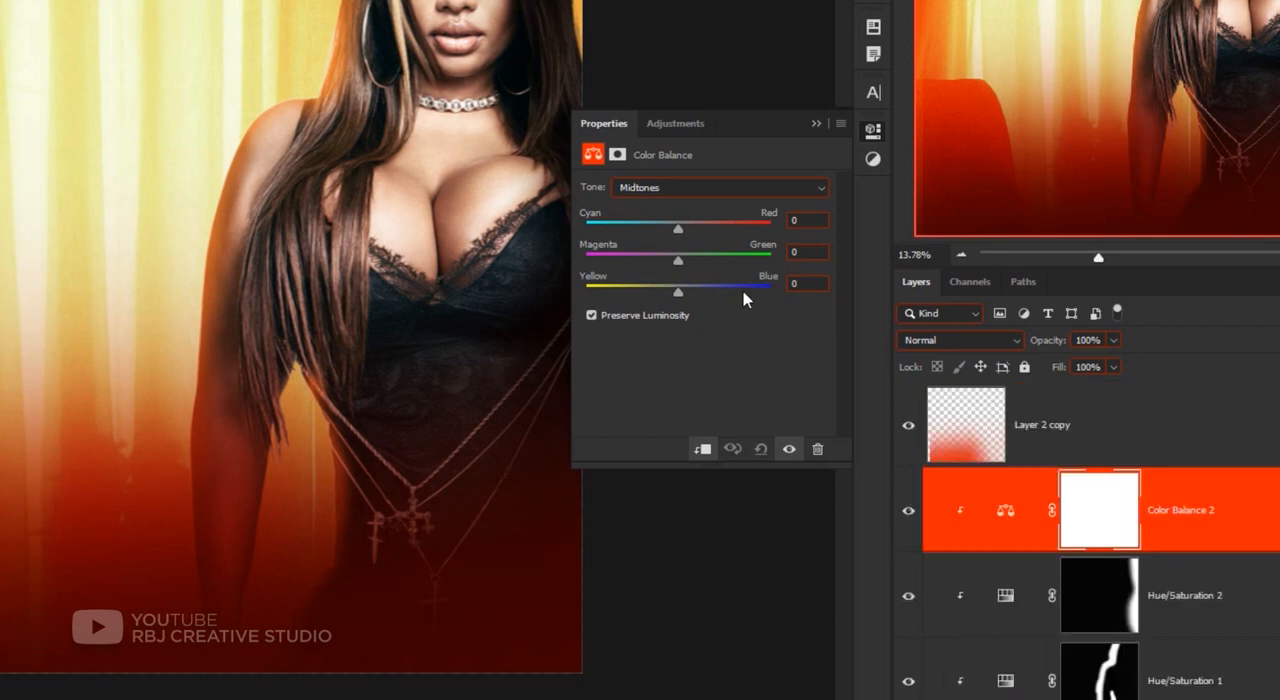
mouse_move(680, 240)
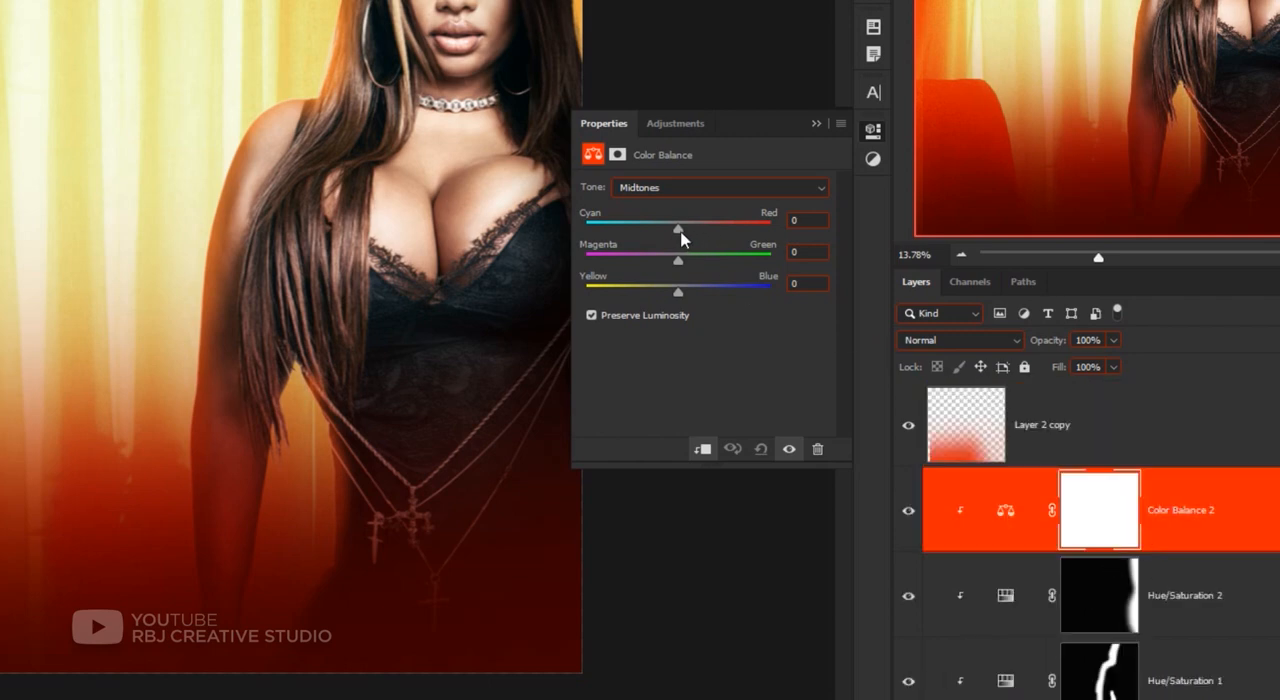
Step: Set Color Balance 2 midtones Cyan-Red to about +35 and Yellow-Blue to about -32
drag(680, 230, 696, 230)
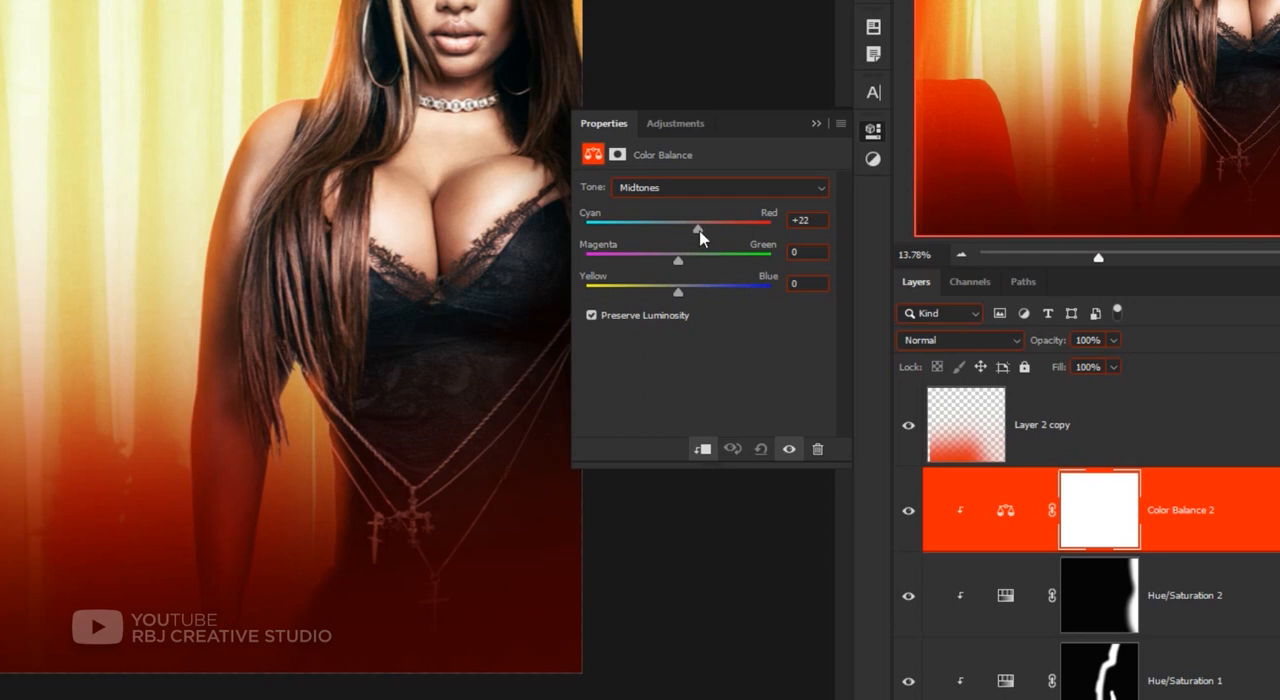
drag(696, 232, 708, 232)
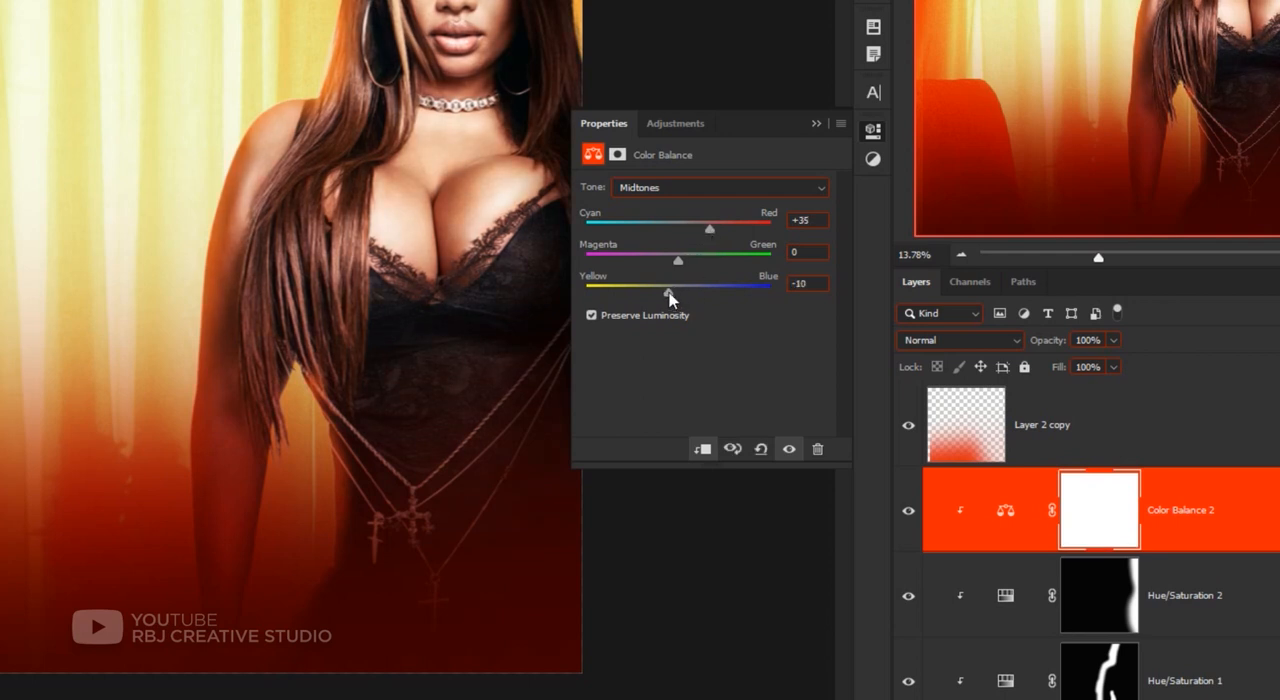
drag(676, 292, 670, 292)
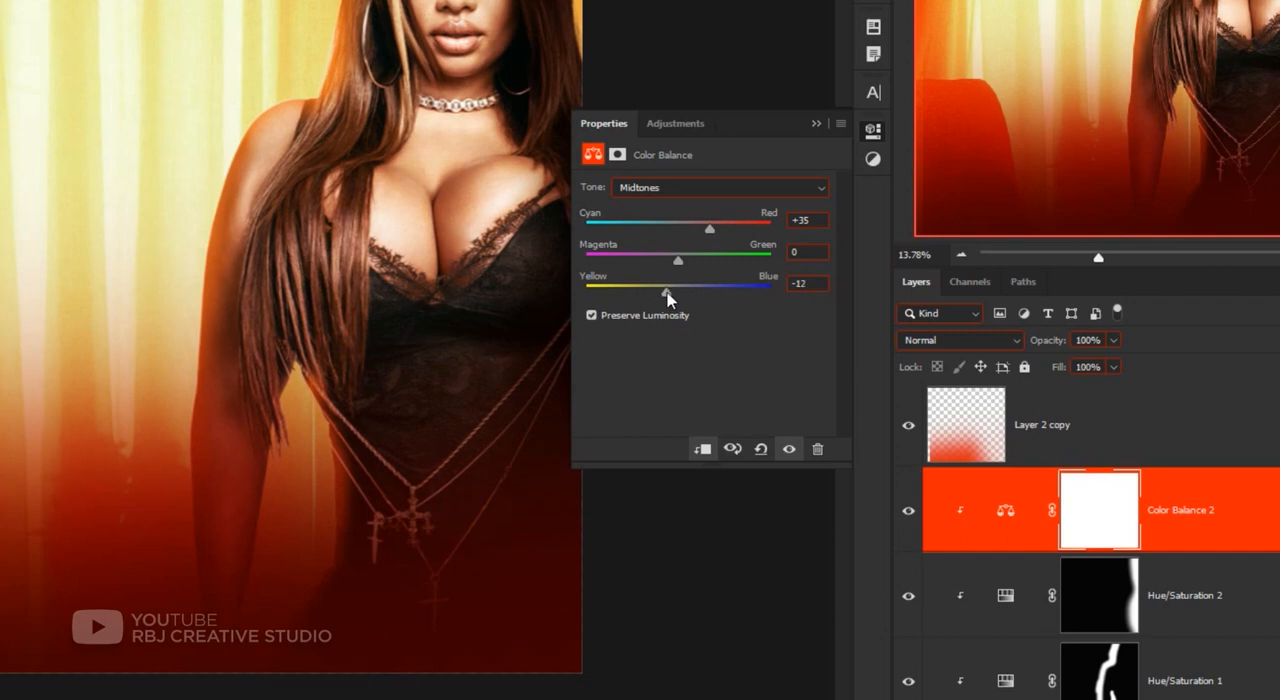
drag(668, 290, 588, 290)
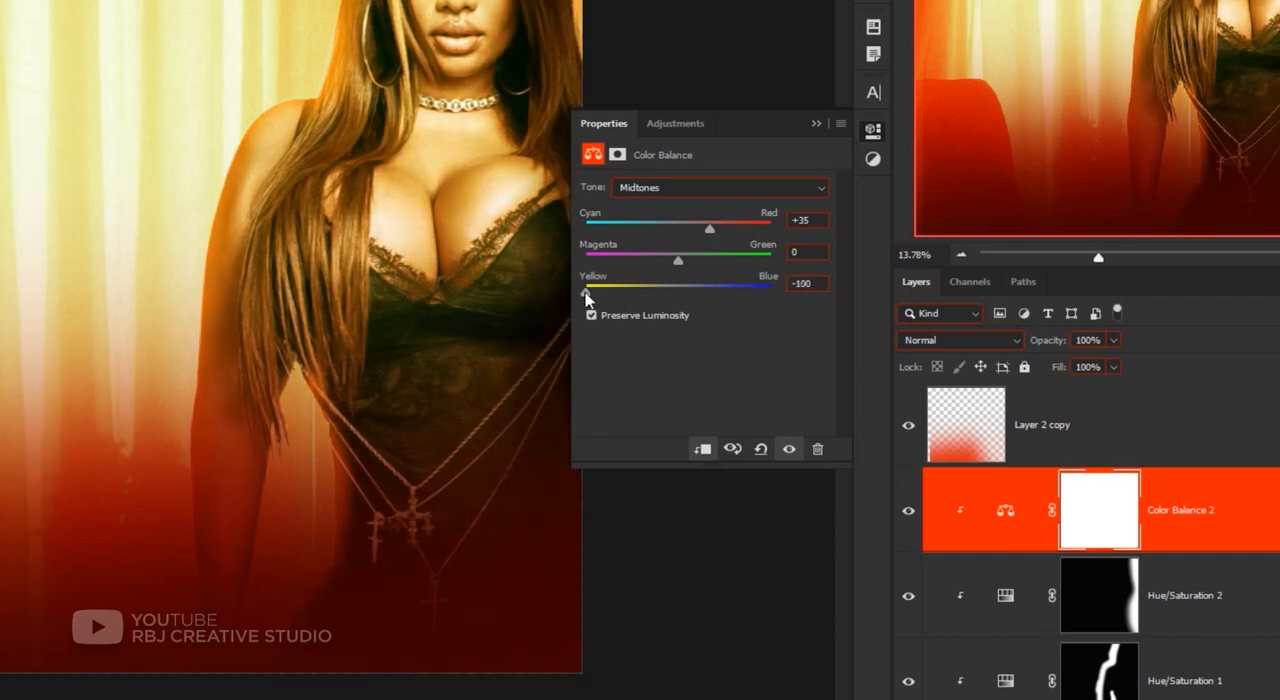
drag(582, 292, 648, 292)
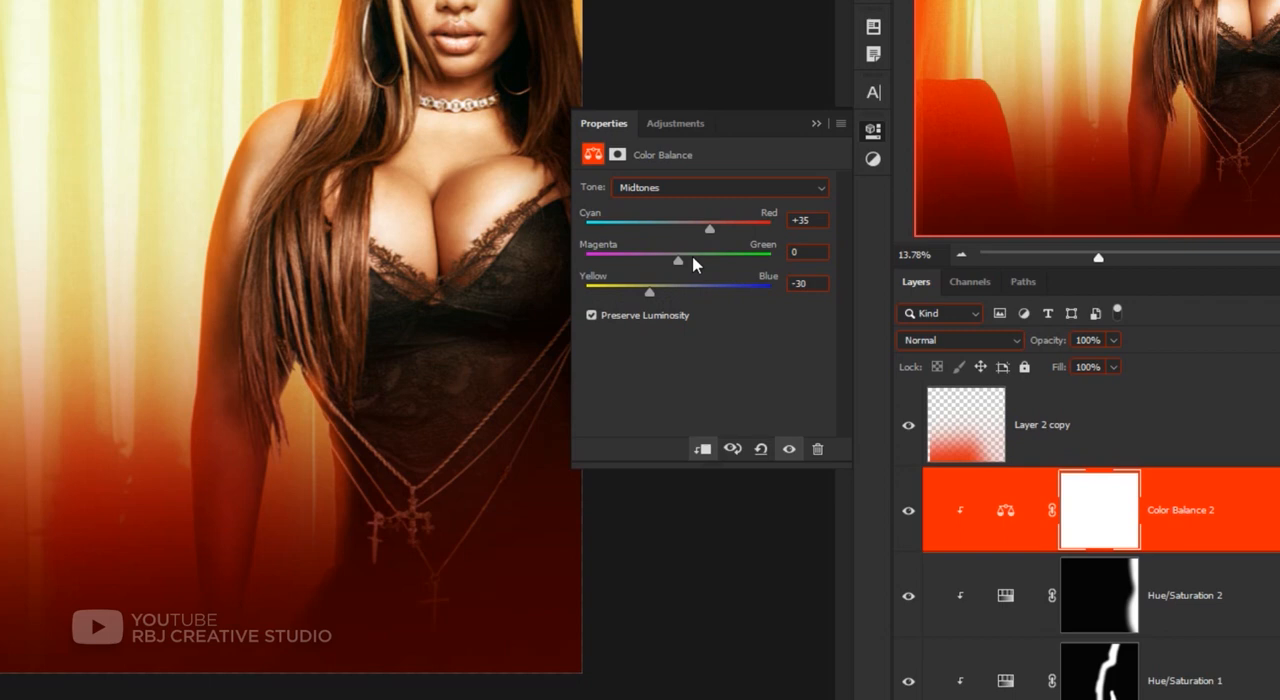
Step: Set the midtones Magenta-Green slider to about -29, tinting toward magenta
drag(676, 262, 708, 260)
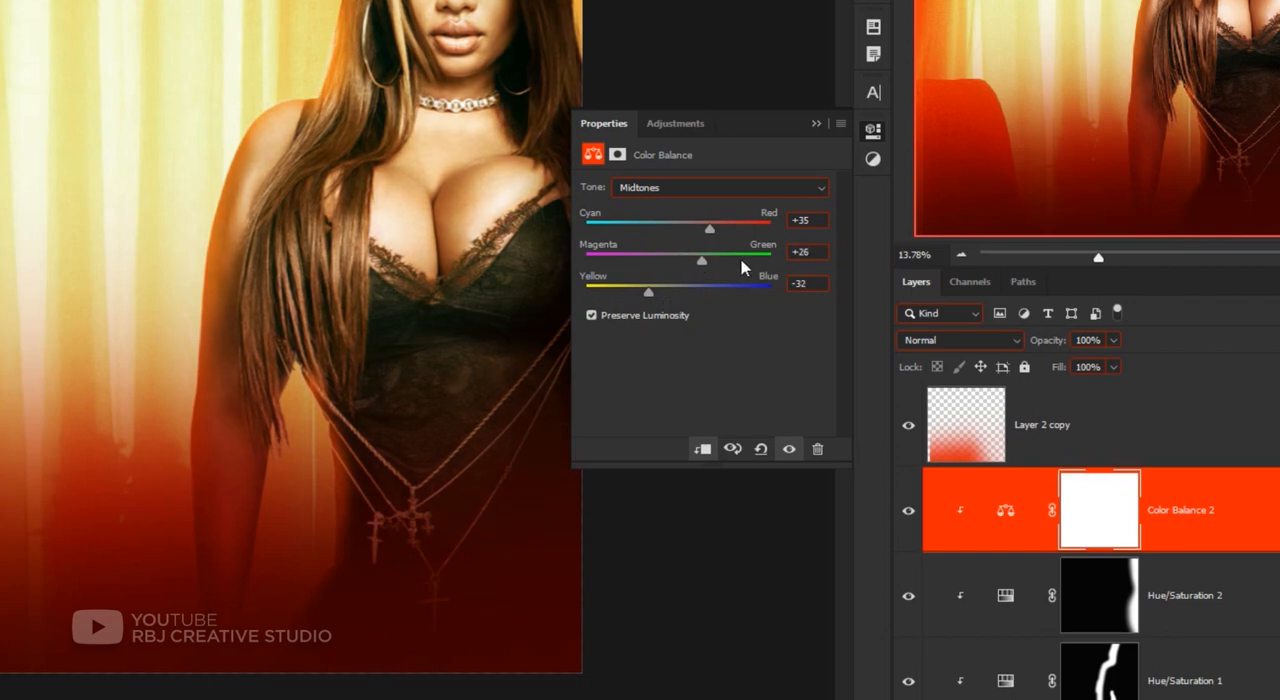
drag(698, 260, 664, 260)
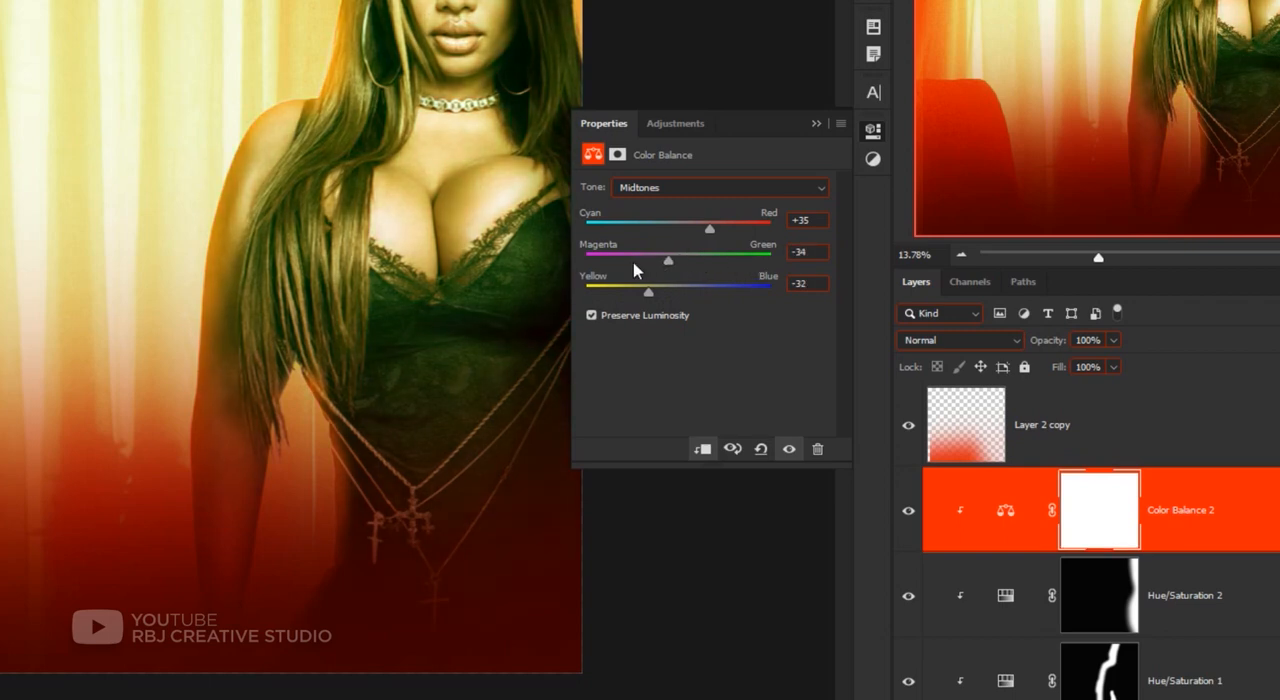
drag(668, 260, 632, 260)
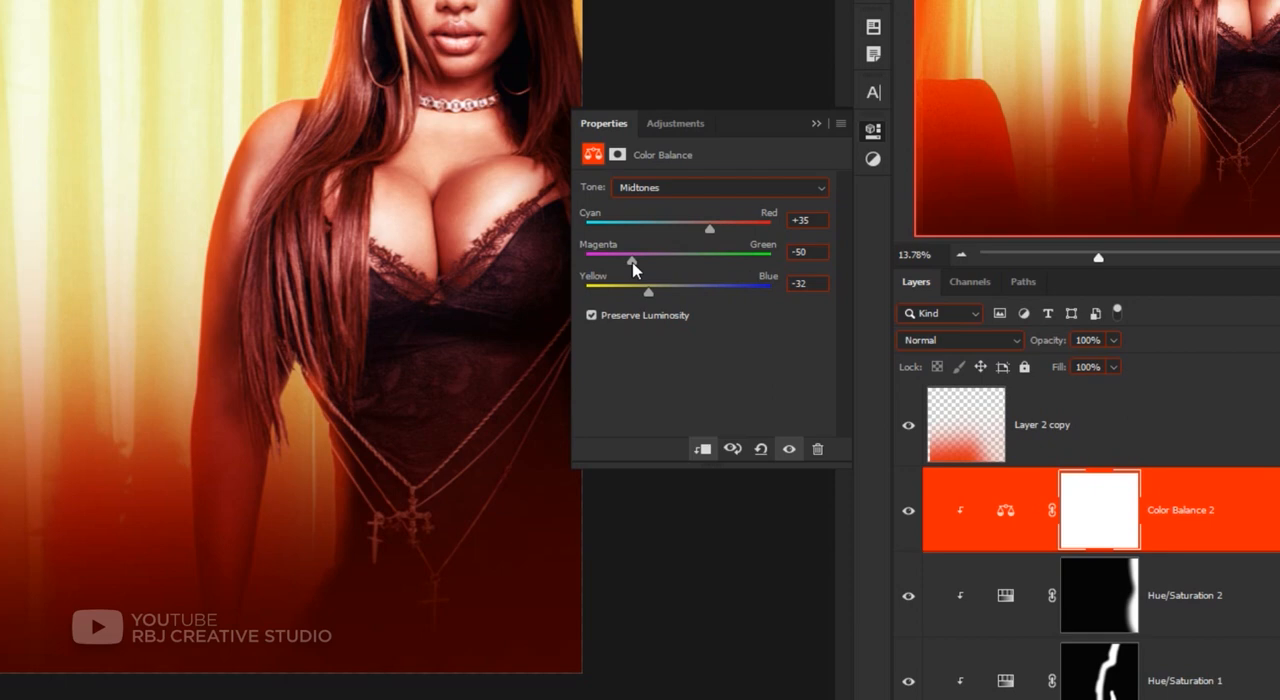
drag(618, 262, 650, 262)
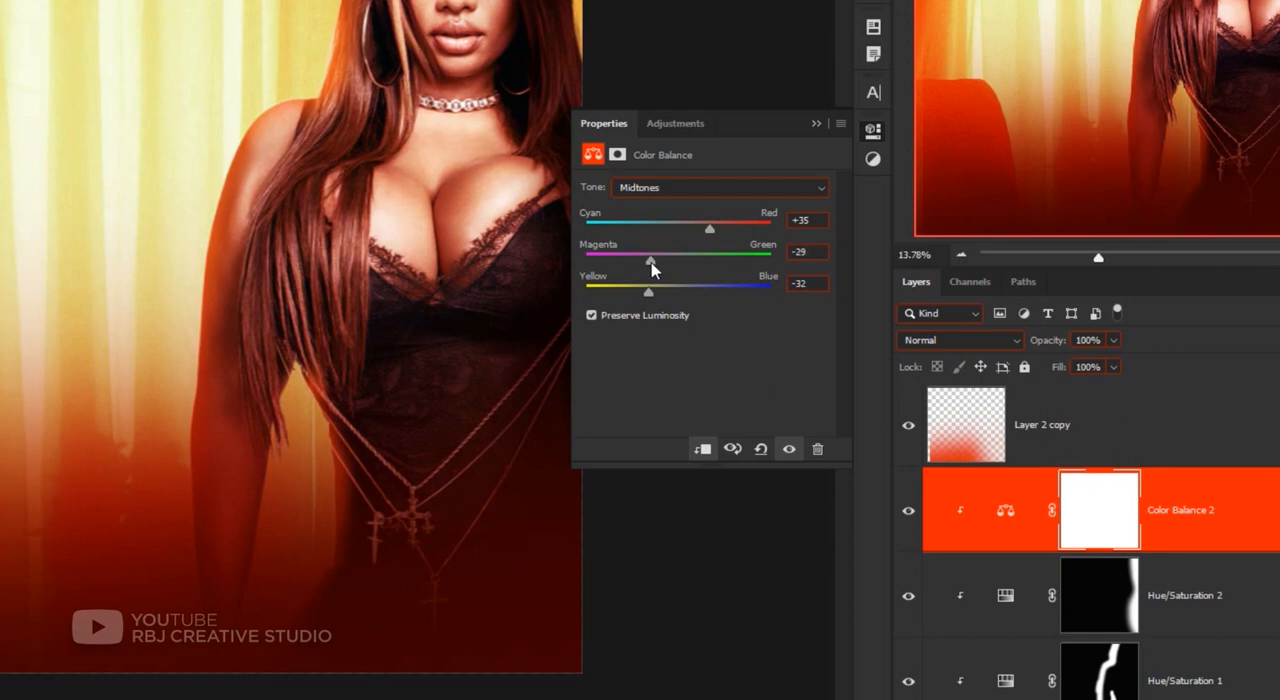
drag(648, 258, 710, 242)
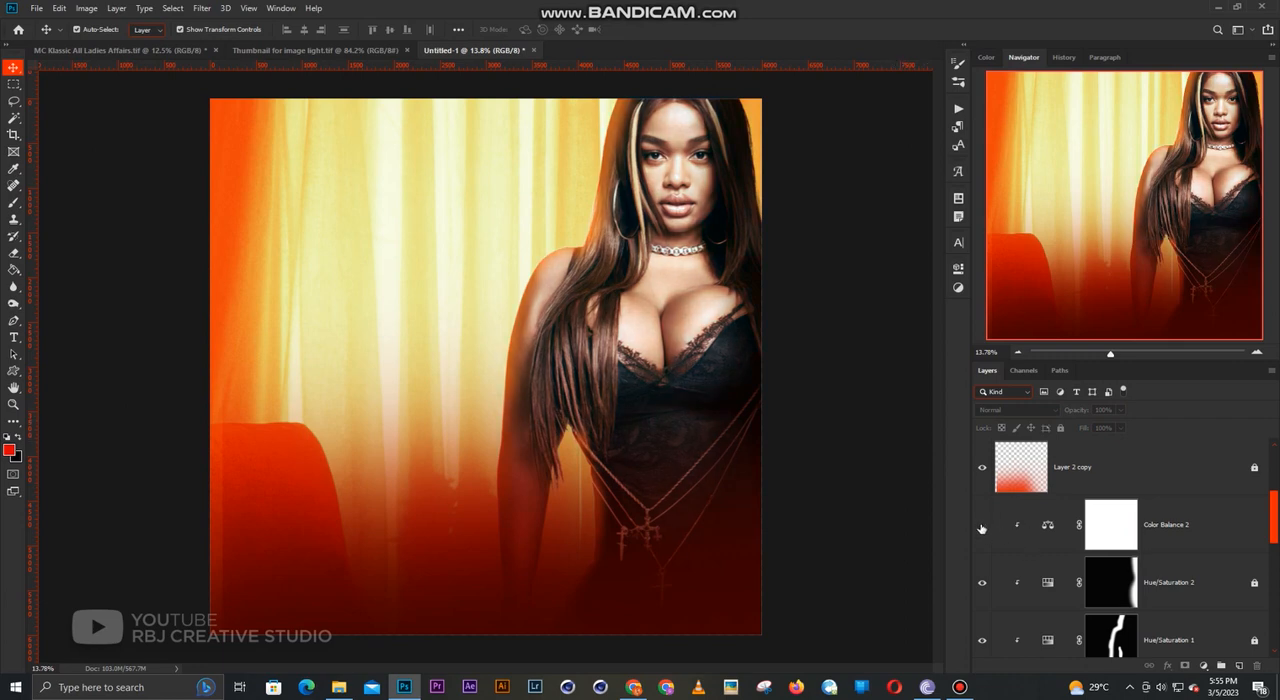
click(980, 524)
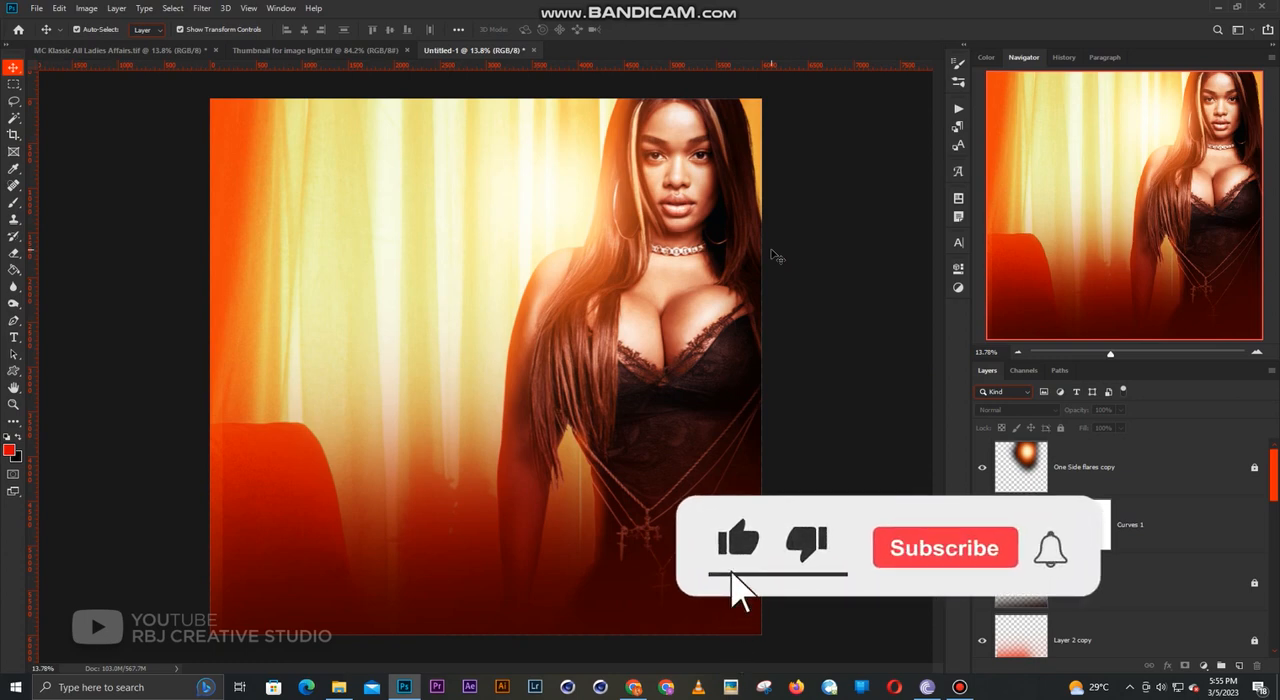
click(944, 548)
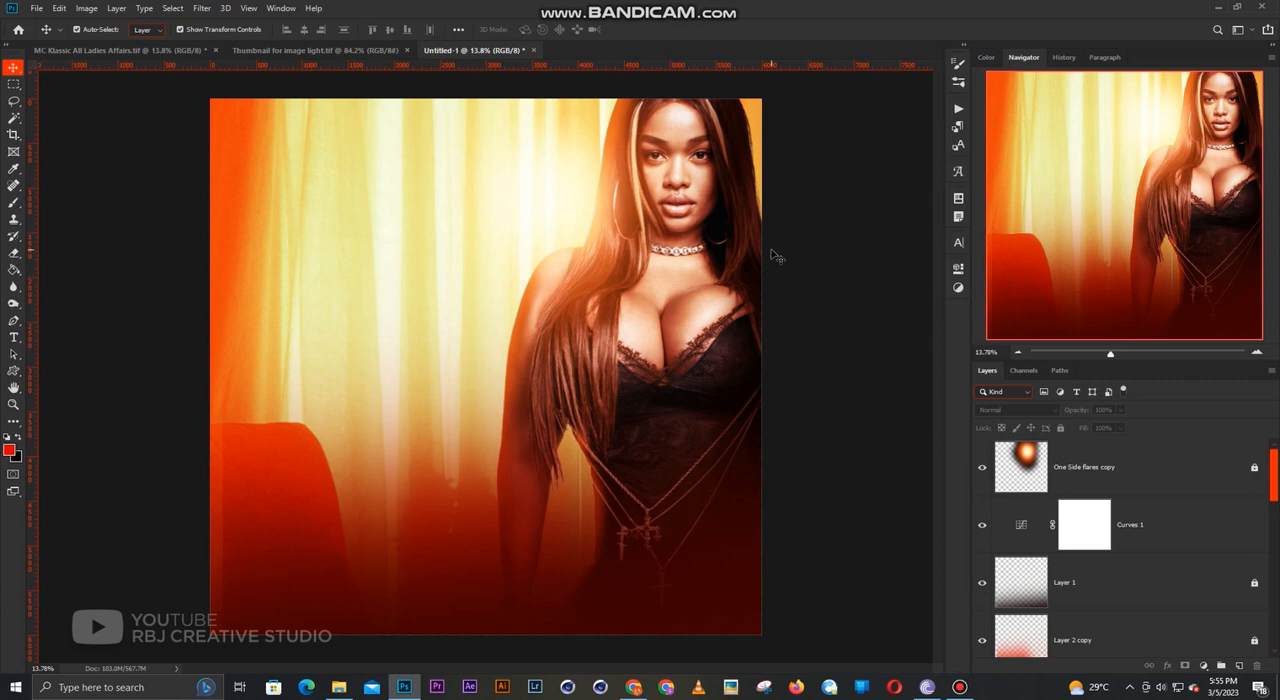
mouse_move(824, 296)
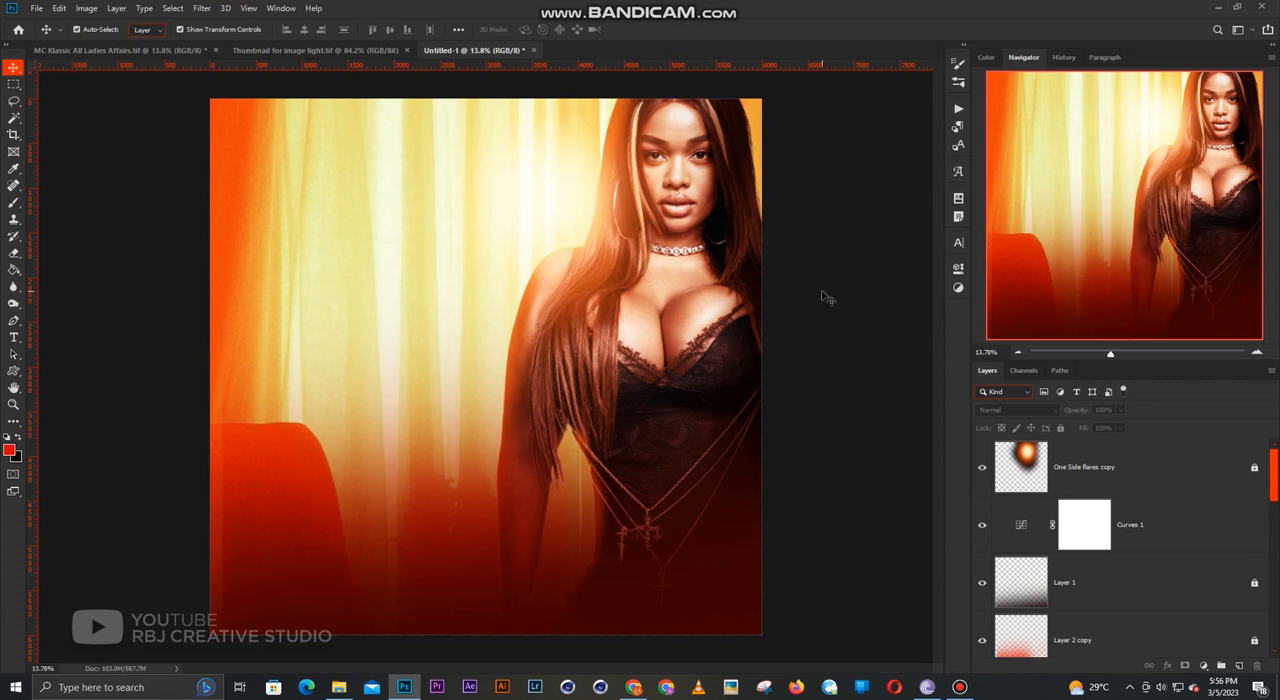
mouse_move(912, 318)
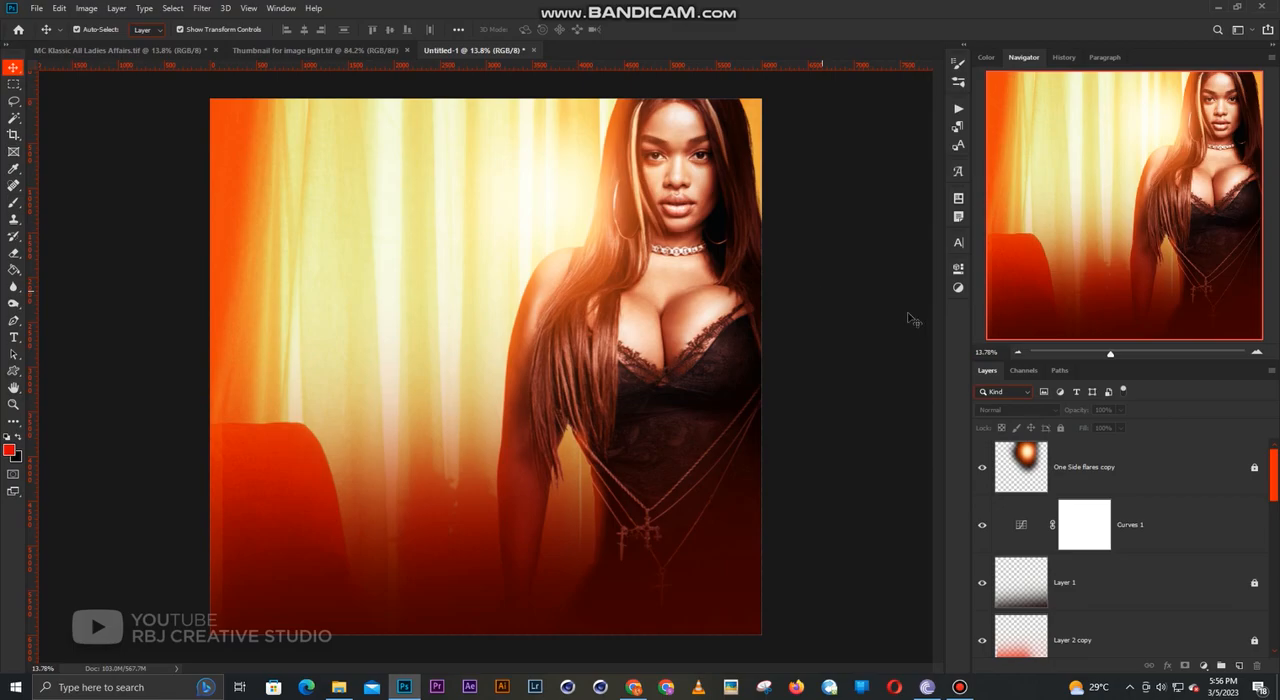